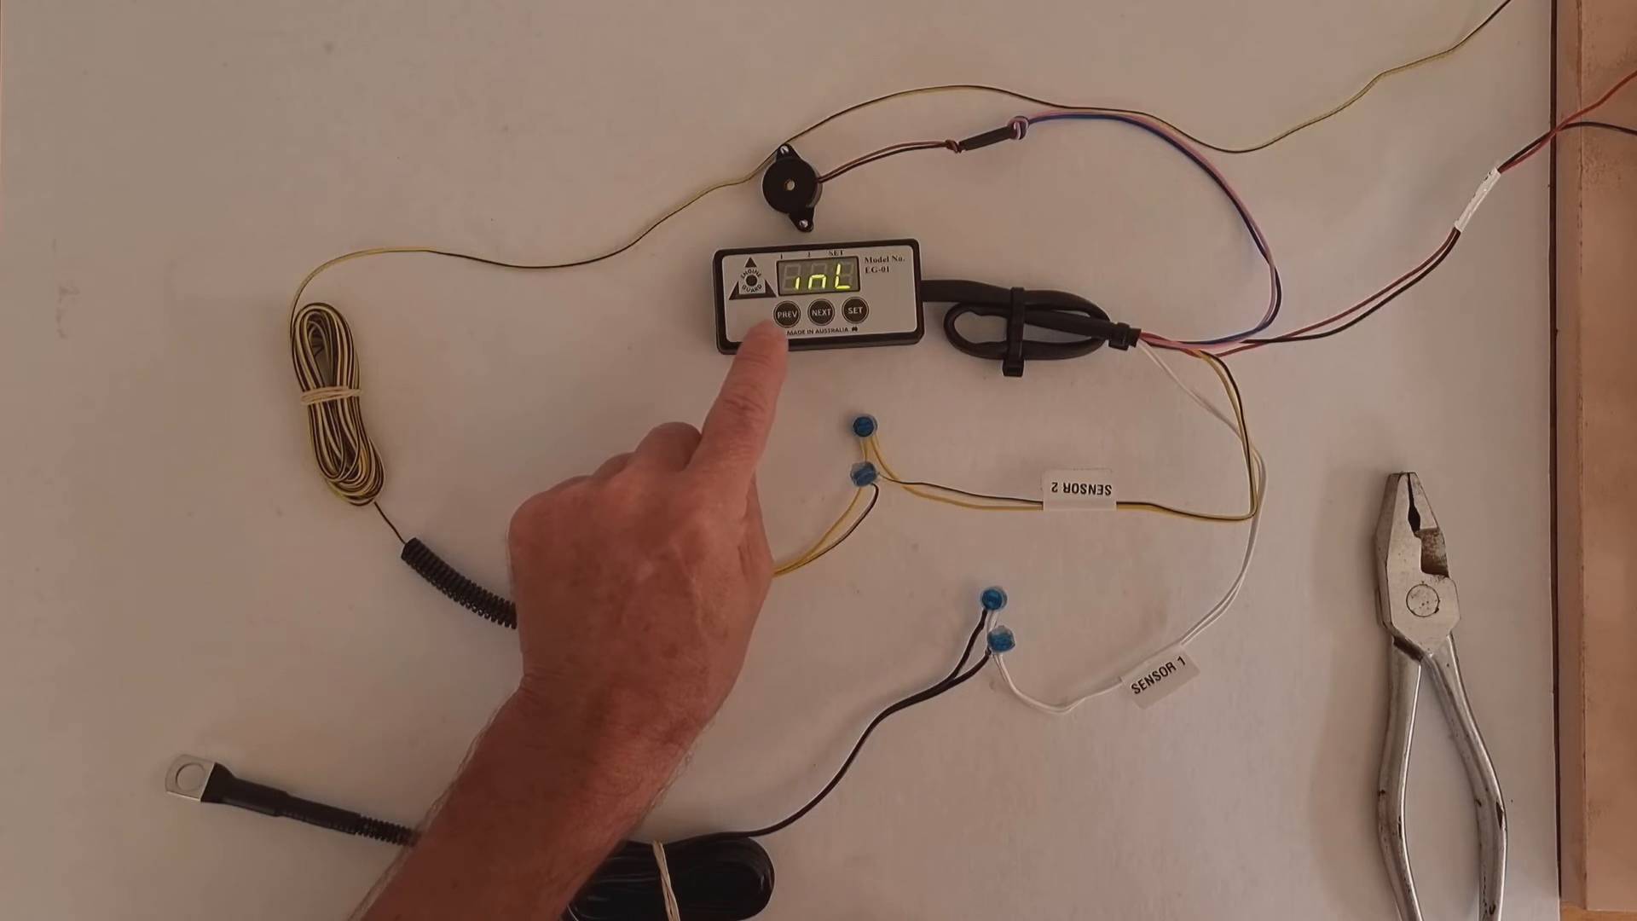
click(806, 313)
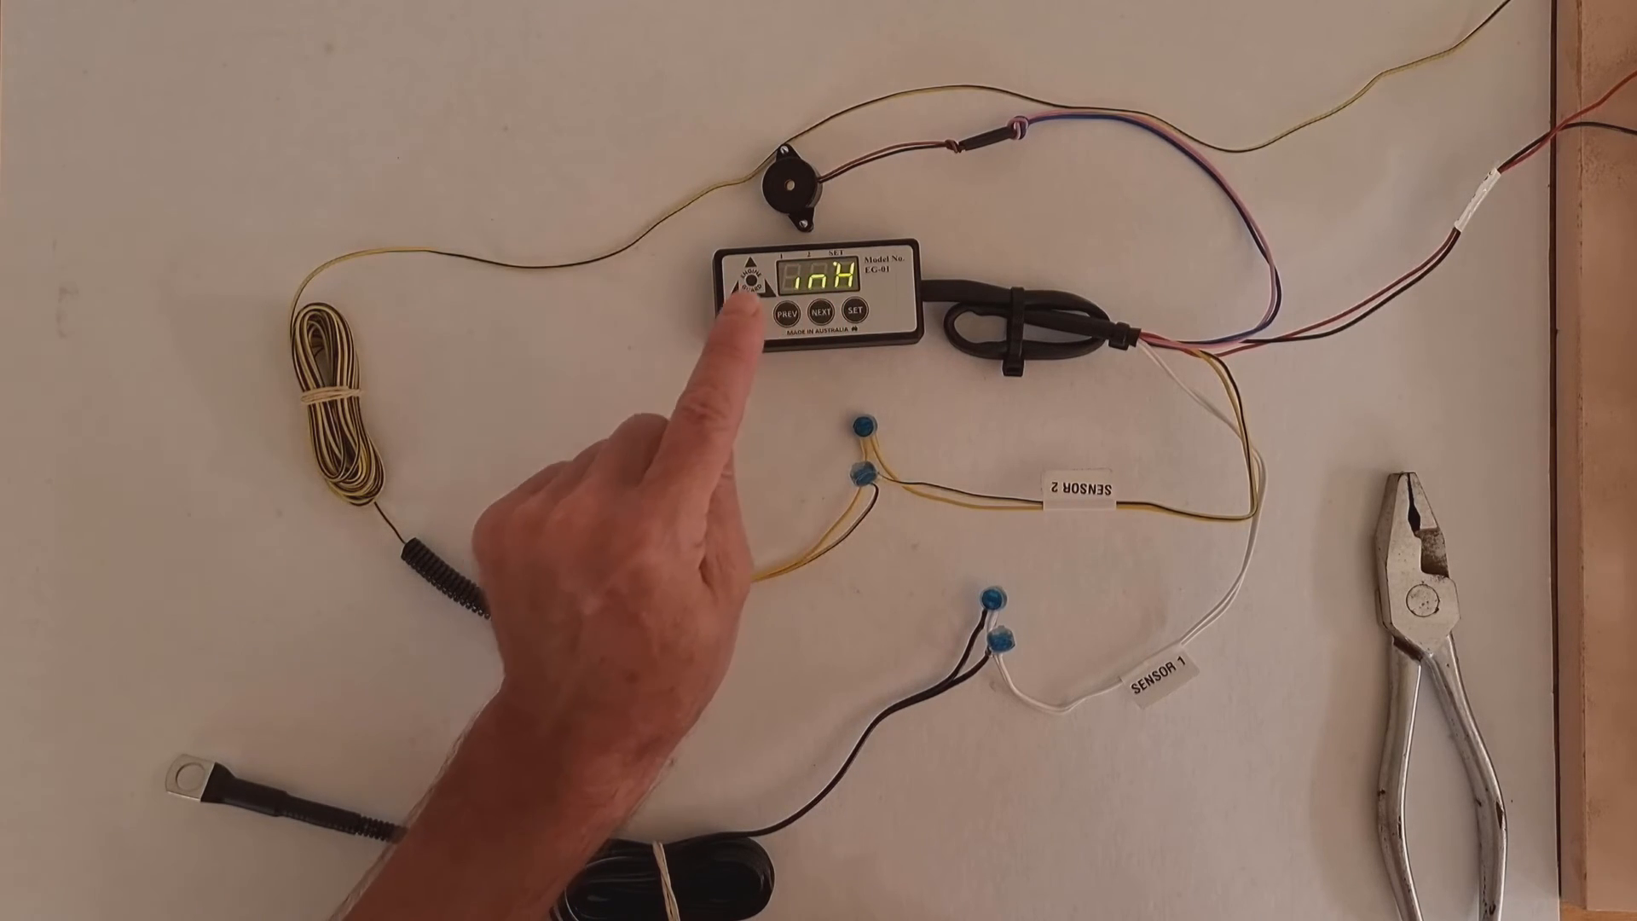